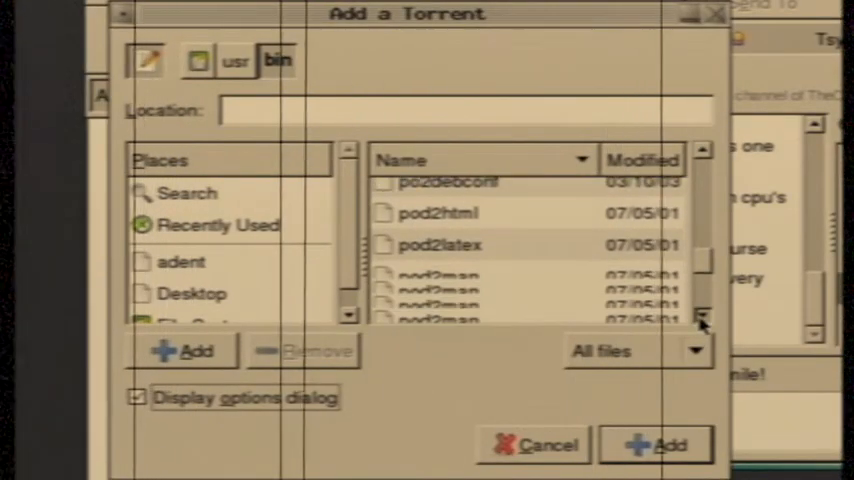
Add the vediio.com royaltyfree.mp3 stream URL to XMMS and select the new entry 22.
scroll("down", 3)
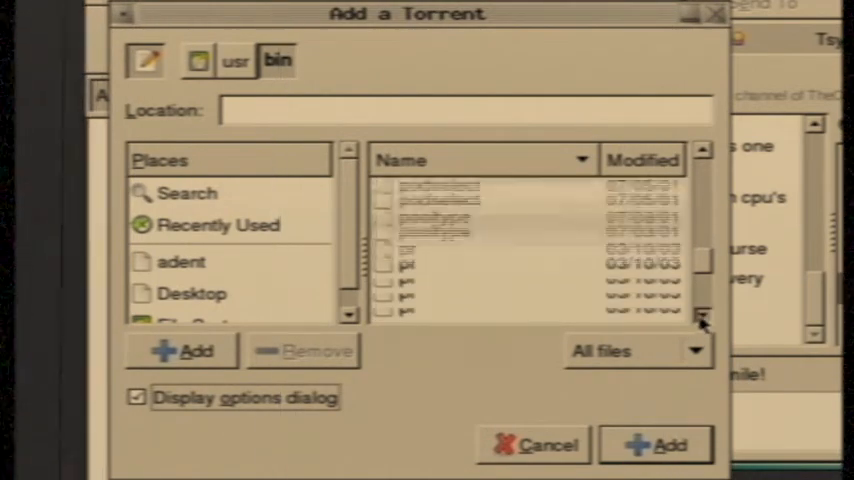
left_click(703, 318)
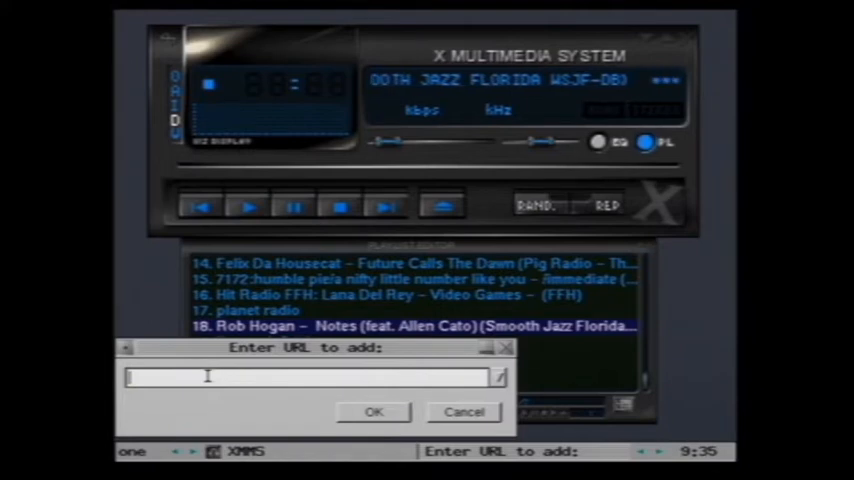
type("www.vedio.com/dev/")
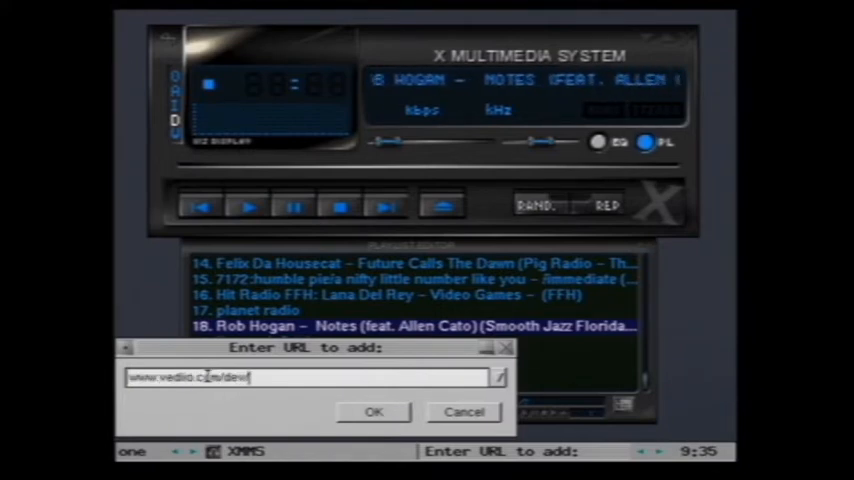
type("royalty")
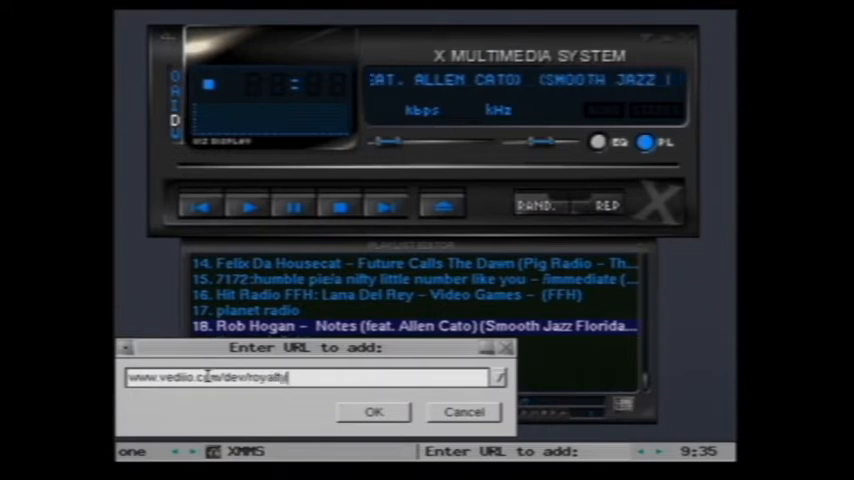
type("free.mp3")
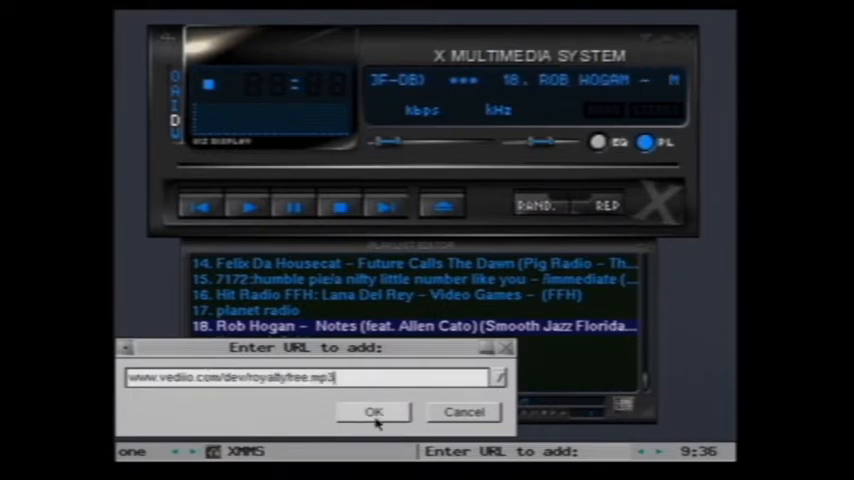
left_click(373, 412)
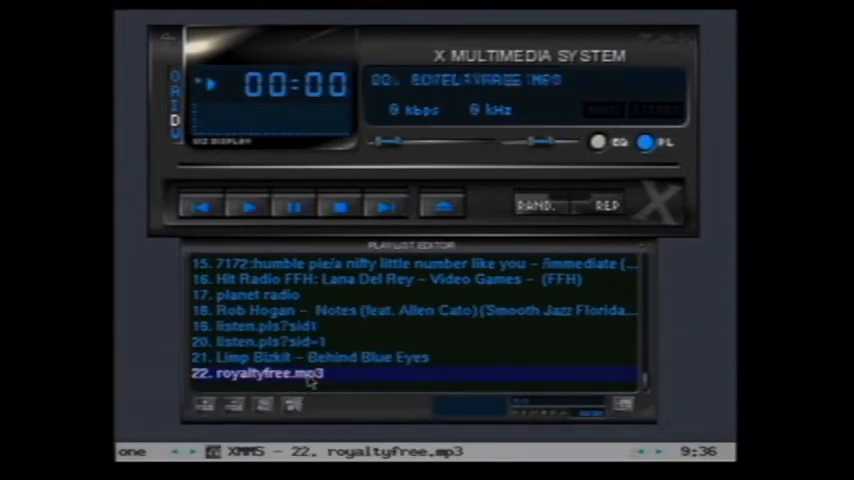
left_click(247, 206)
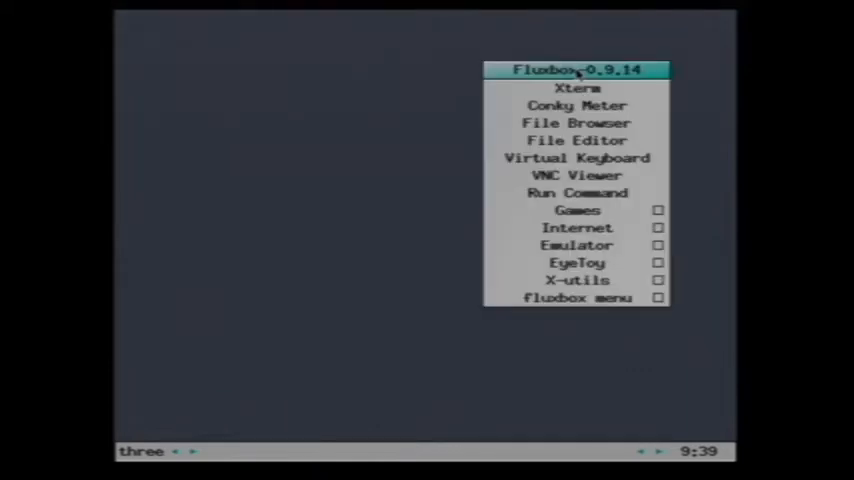
Choose Conky Meter from the Fluxbox root menu to show uptime, memory, CPU and processes.
left_click(577, 105)
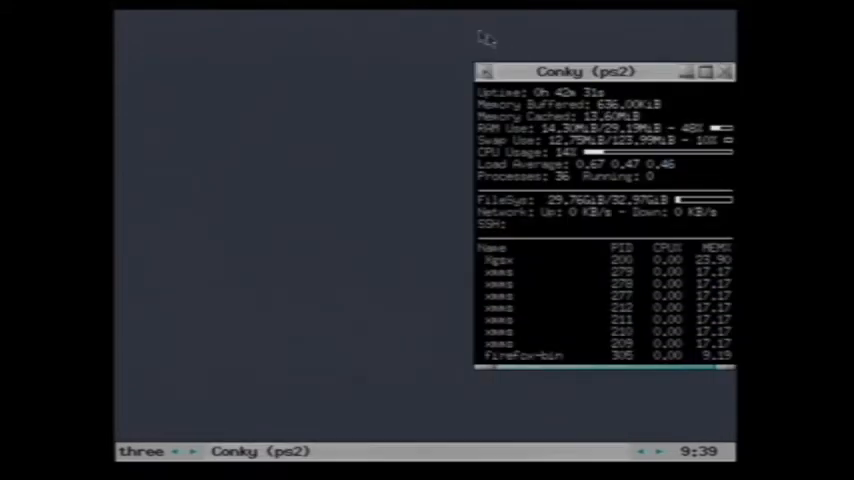
mouse_move(460, 30)
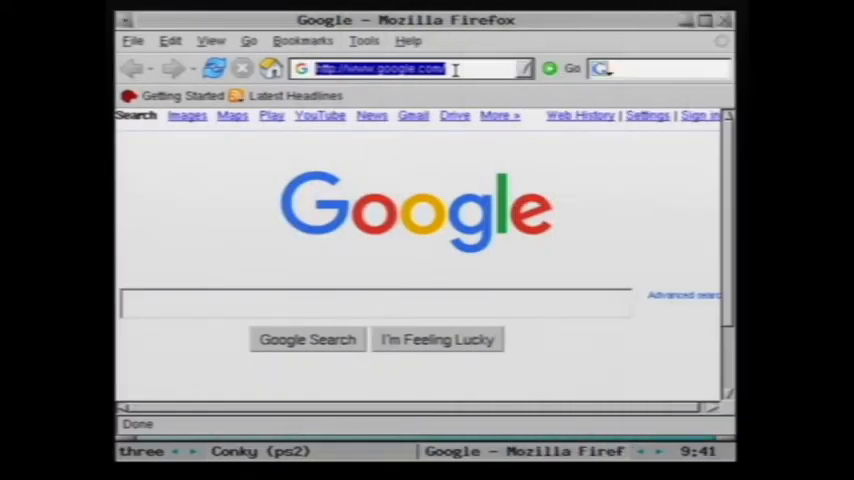
Load vediio.com in the Firefox address bar and scroll its categories page.
type("vedii")
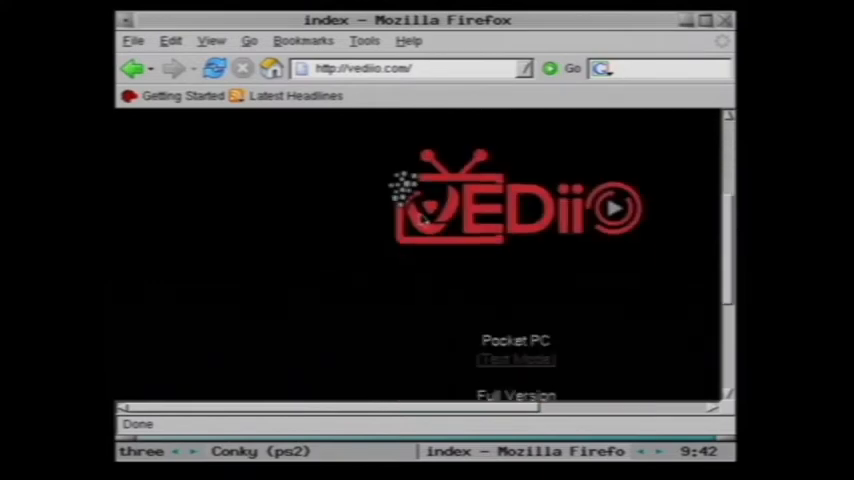
scroll("down", 3)
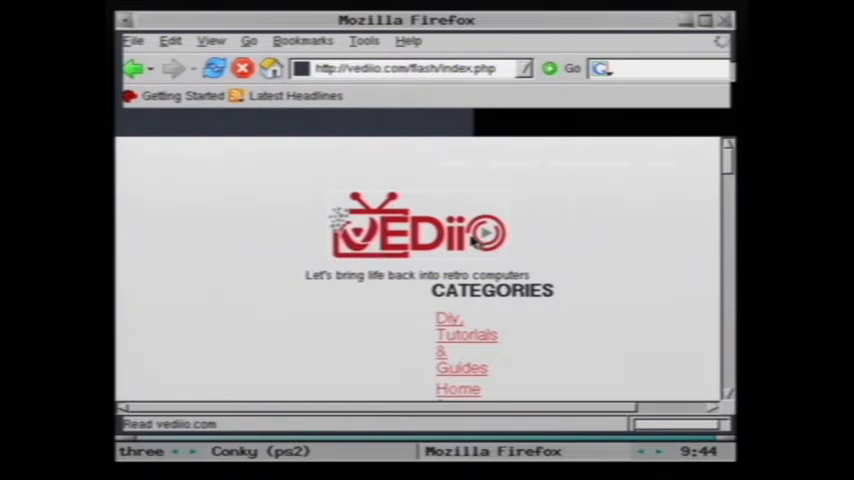
Scroll down the vediio.com/flash/index.php categories page.
scroll("down", 3)
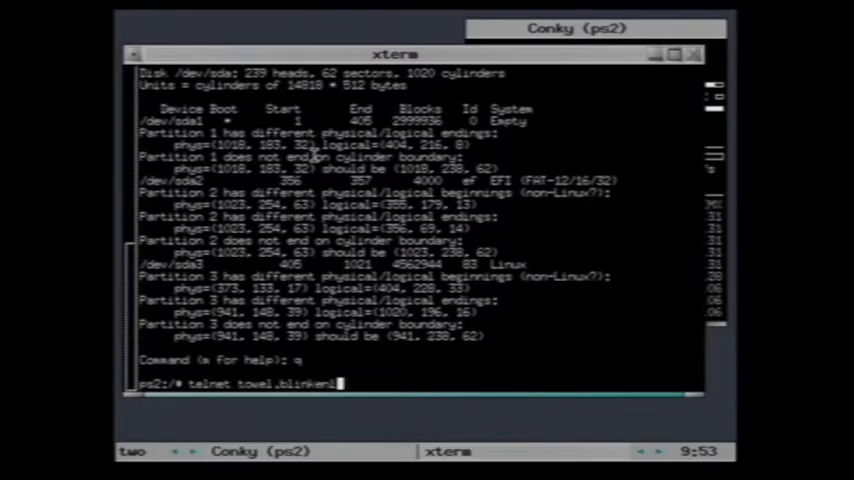
Finish typing telnet towel.blinkenlights.nl at the xterm prompt.
type("ights.nl")
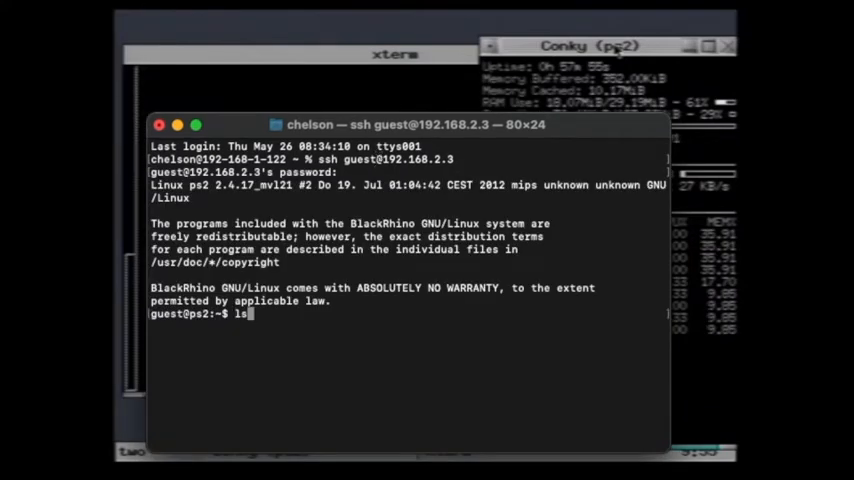
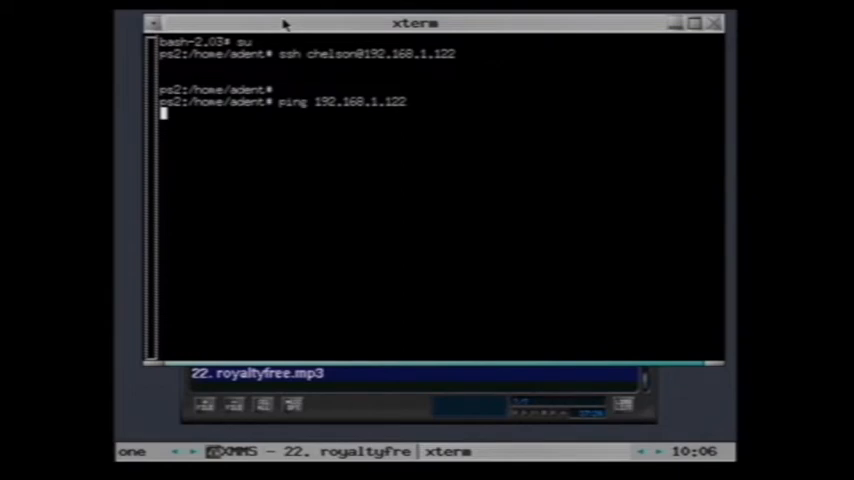
Switch to root with su and enter telnet towel.blinkenlights.nl in the SSH session.
key("Return")
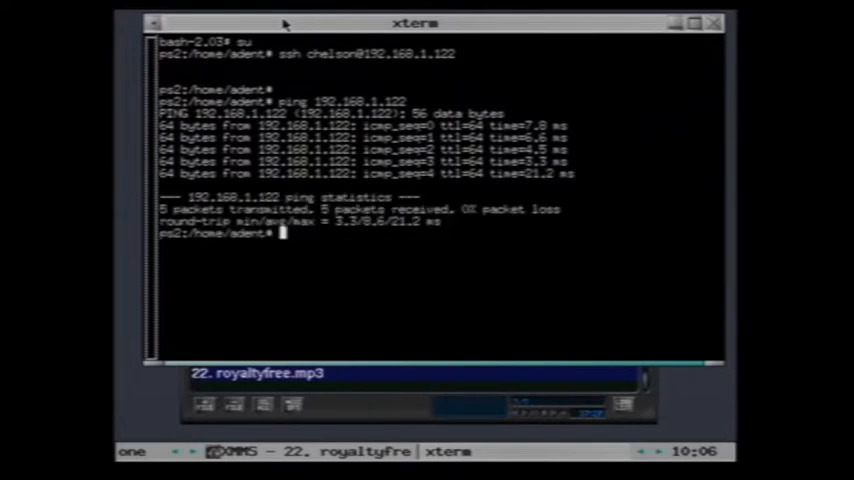
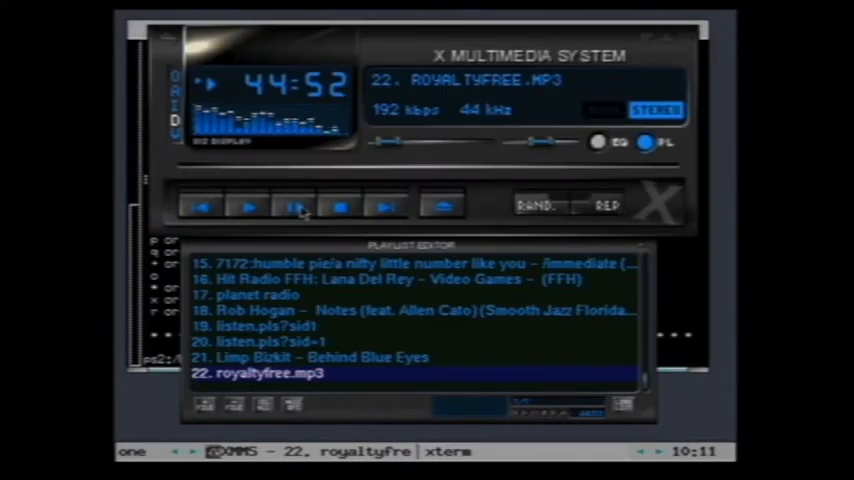
Enter an mplayer command with the vediio.com/dev royaltyFree stream URL in the xterm.
left_click(295, 206)
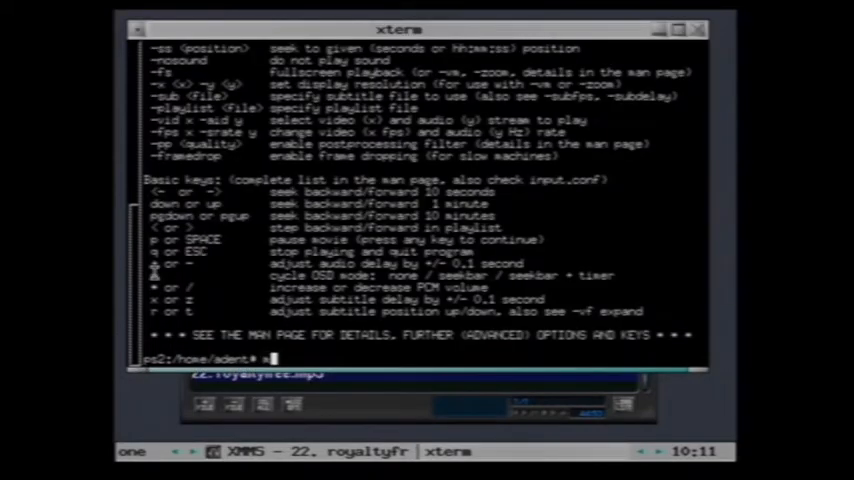
type("mplayer")
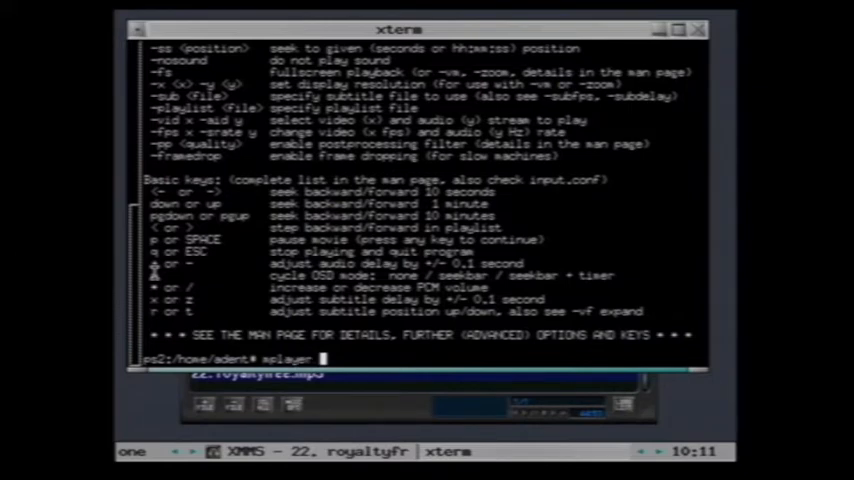
type("http://www")
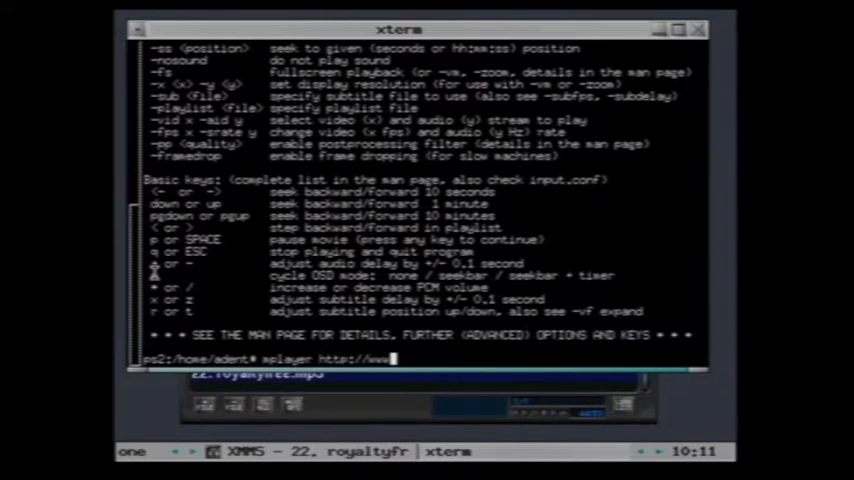
type("ved")
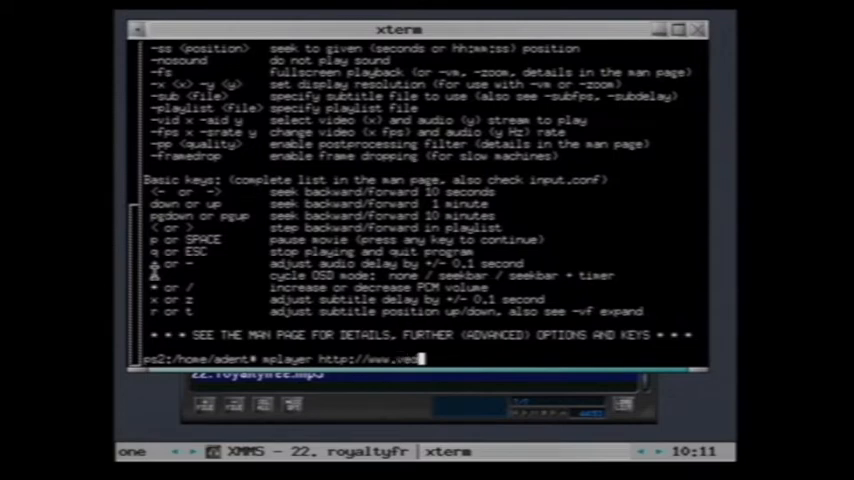
type("io.com/dve/")
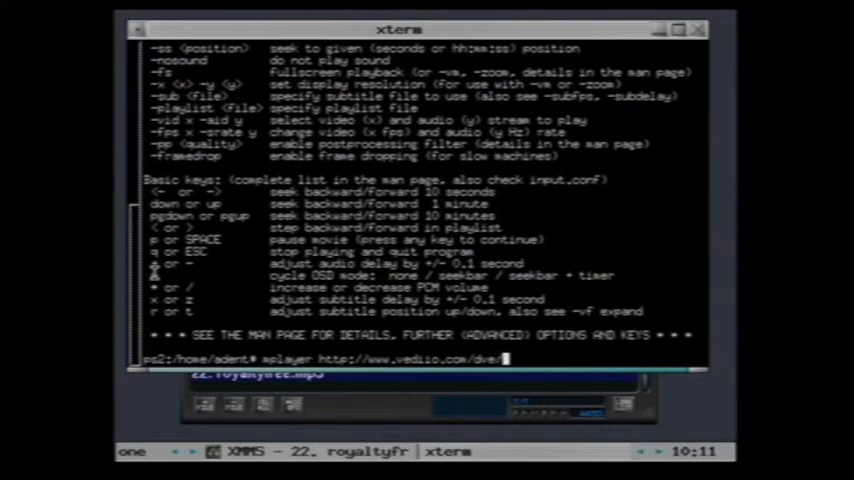
key("BackSpace")
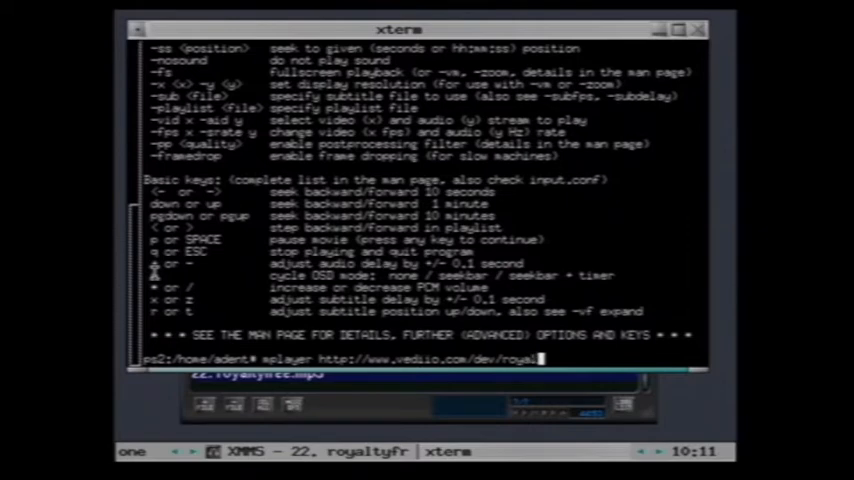
type("Fre")
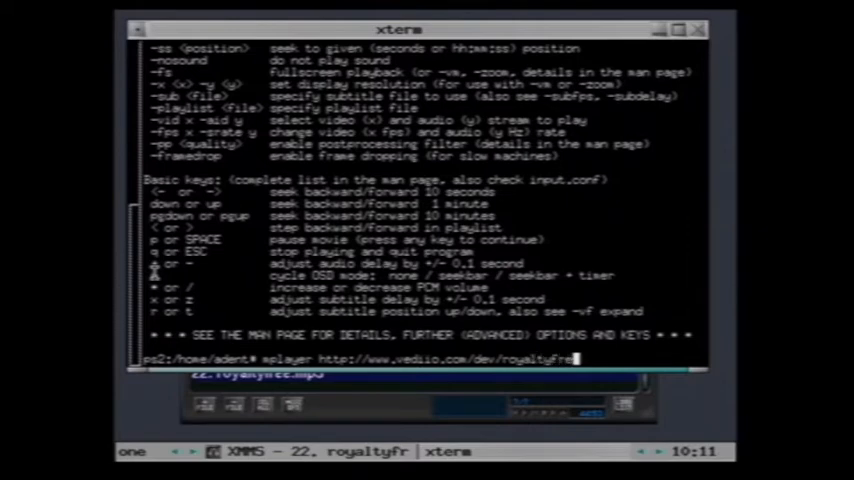
type(".mp4")
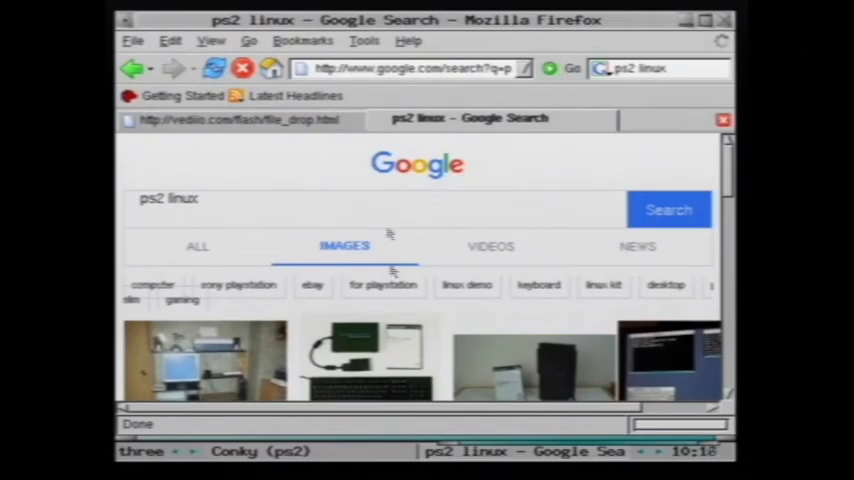
scroll("down", 3)
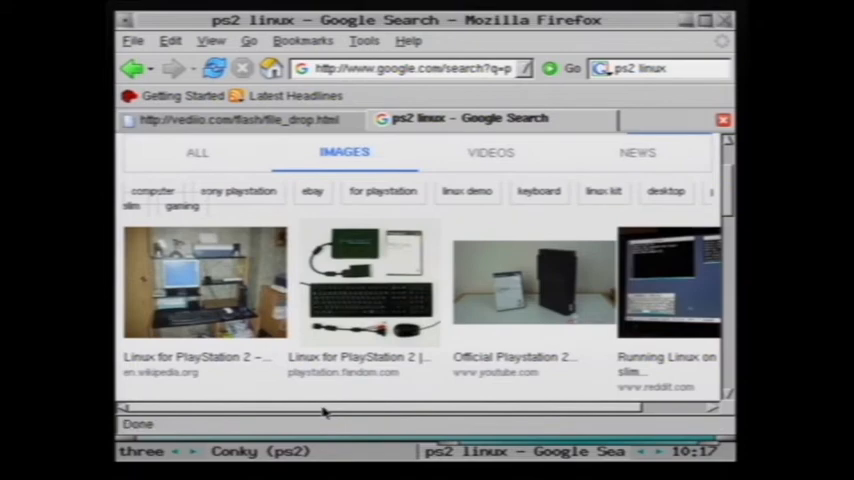
scroll("down", 3)
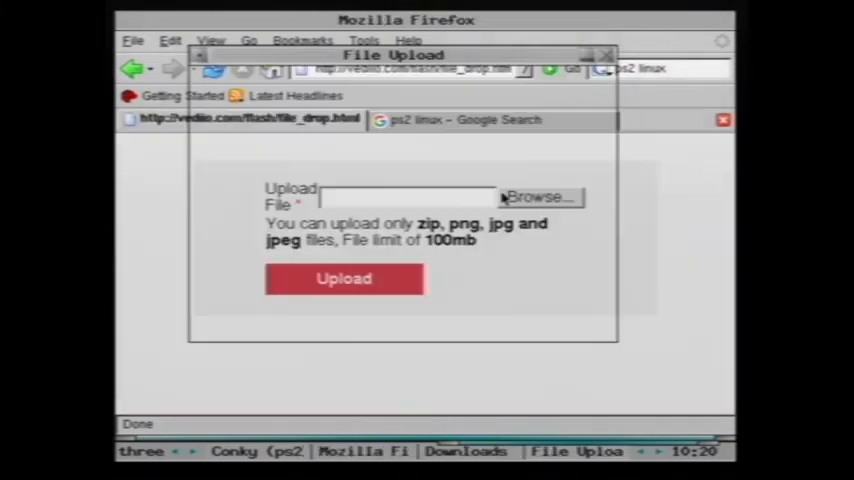
Pick images.jpg from /home/adent/Downloads as the vediio upload file.
left_click(539, 197)
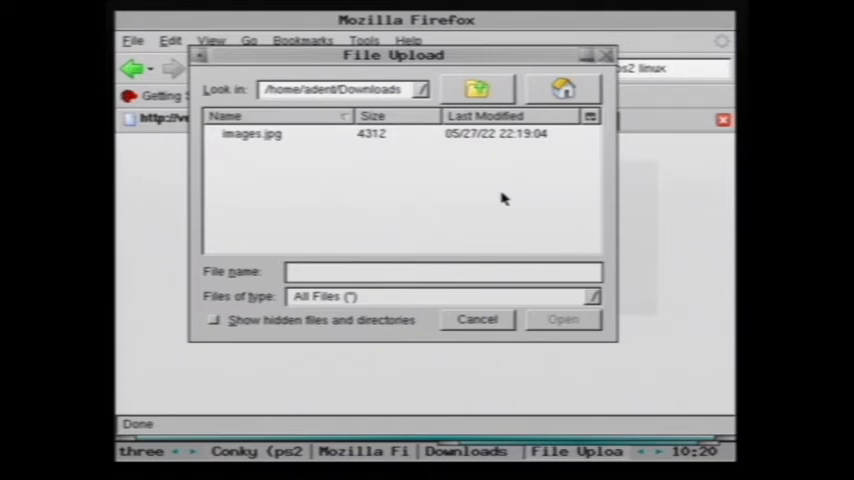
left_click(251, 134)
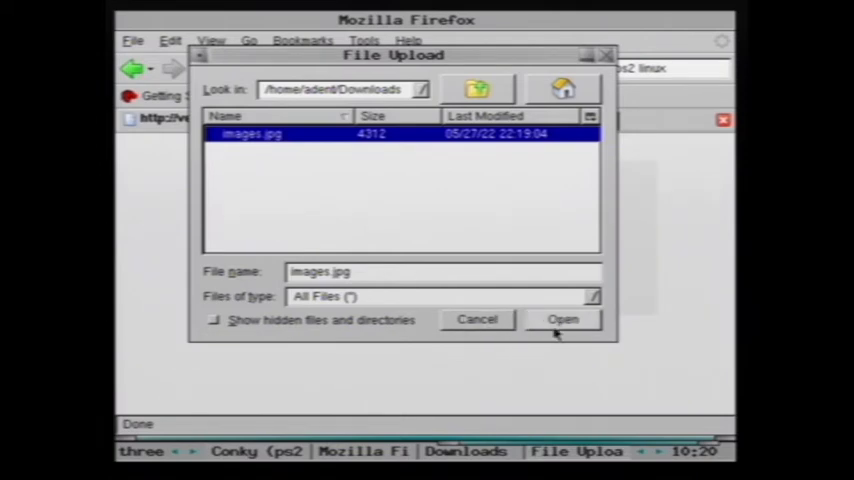
left_click(562, 319)
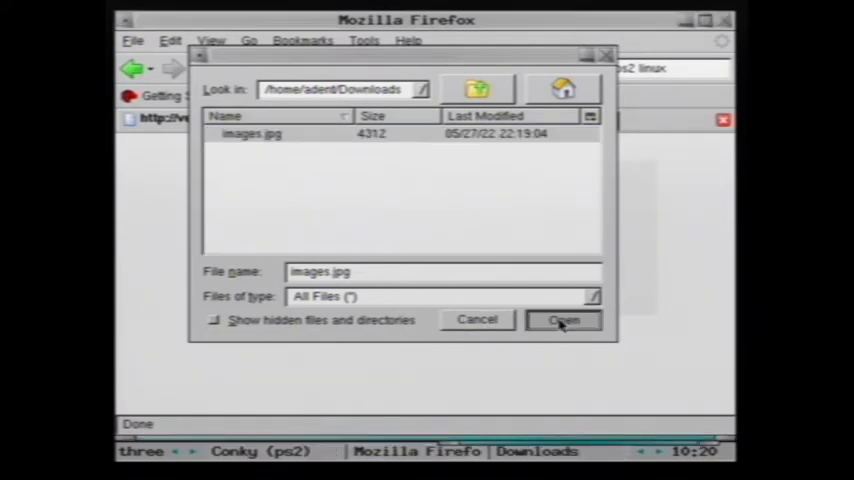
left_click(563, 320)
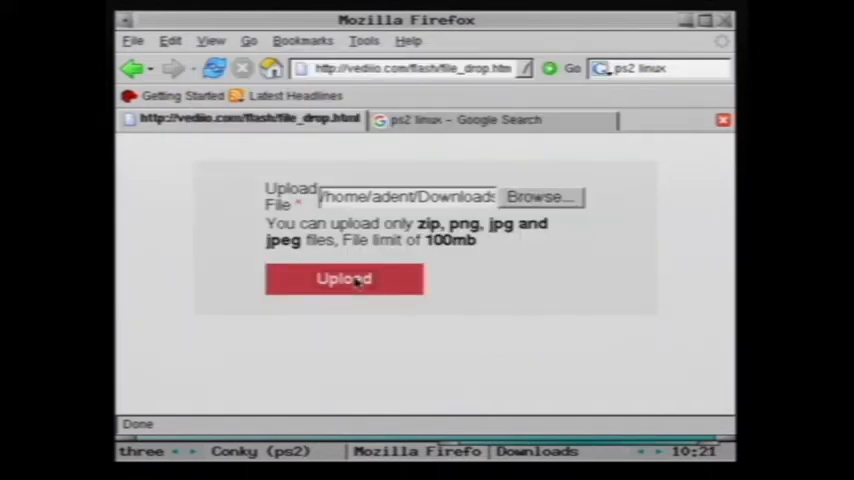
Upload images.jpg and dismiss the code.jquery.com secure connection alert.
left_click(344, 278)
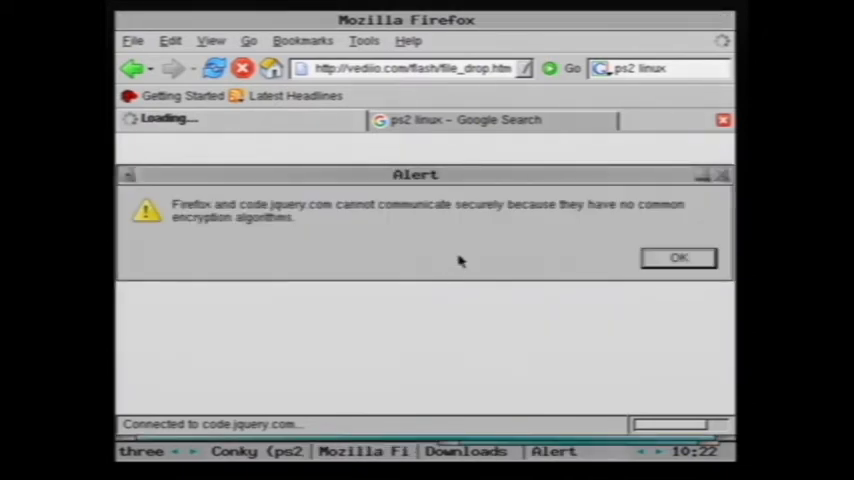
left_click(678, 257)
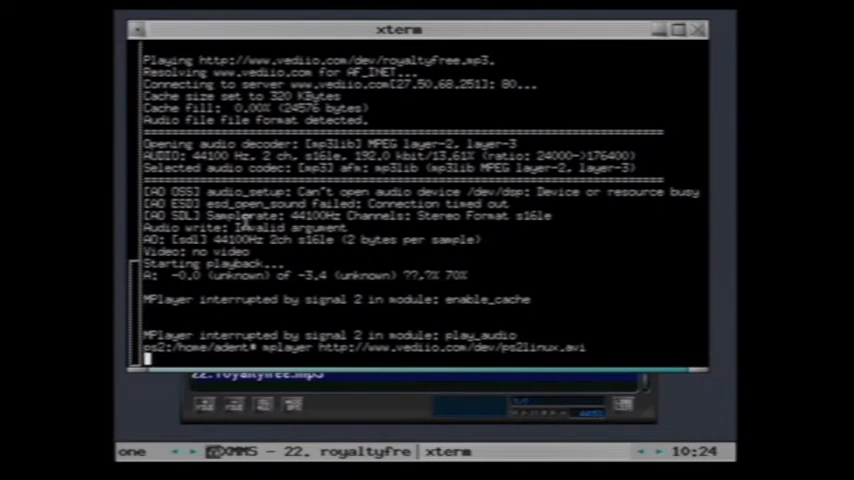
key("Return")
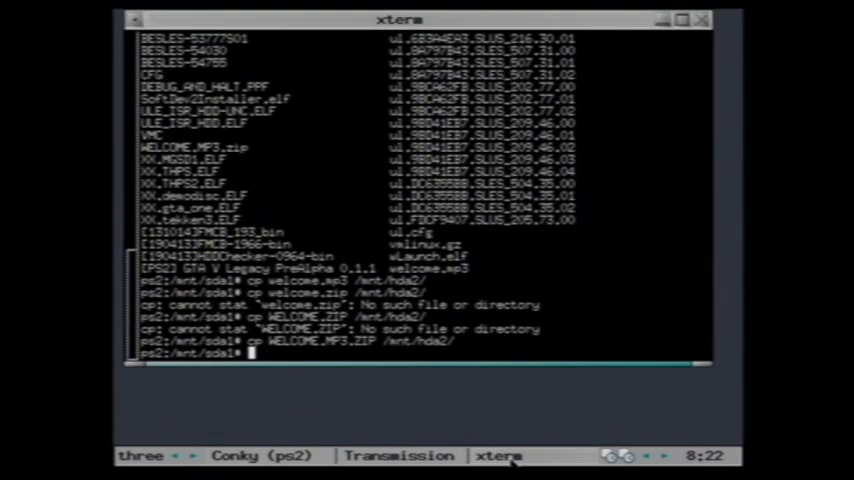
Write a printf hello-world with #include in nano hello.c, save, and compile via 'gcc -wall hello.c -o hello'.
type("nano")
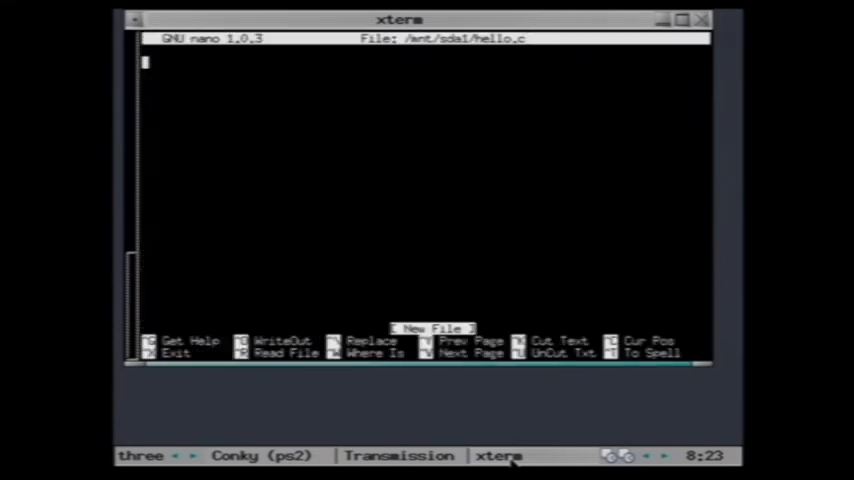
type("#include")
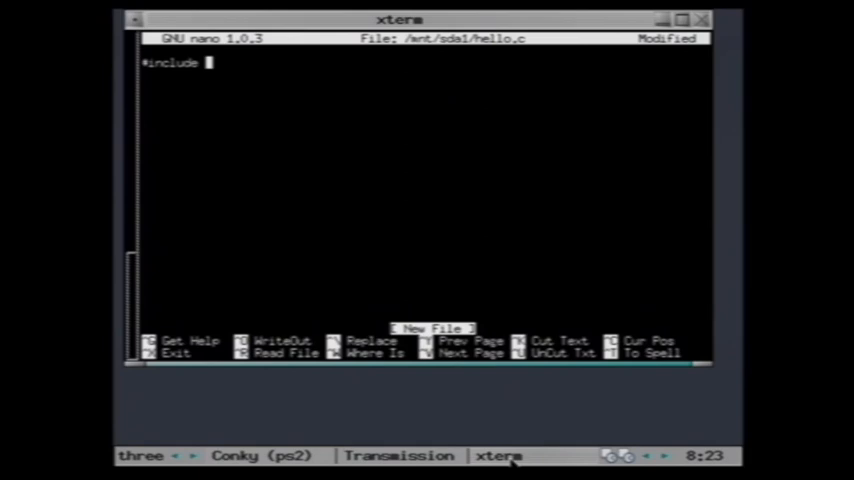
type("<stdio.h>")
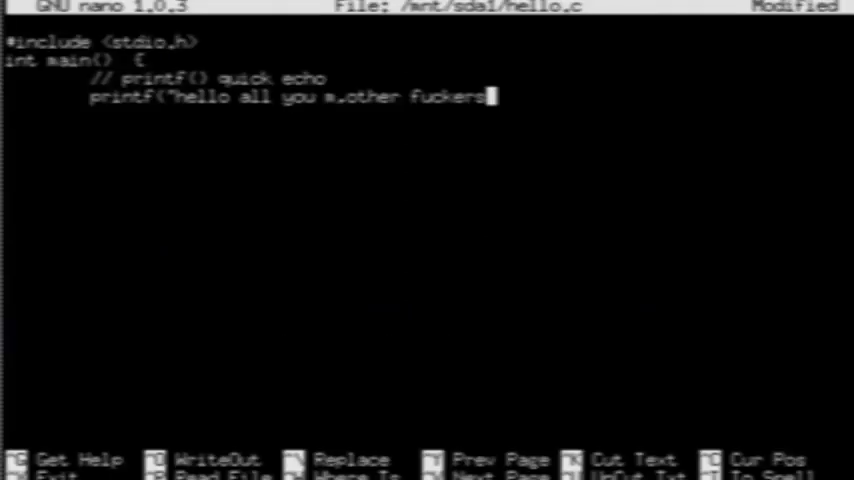
type("!!!\")")
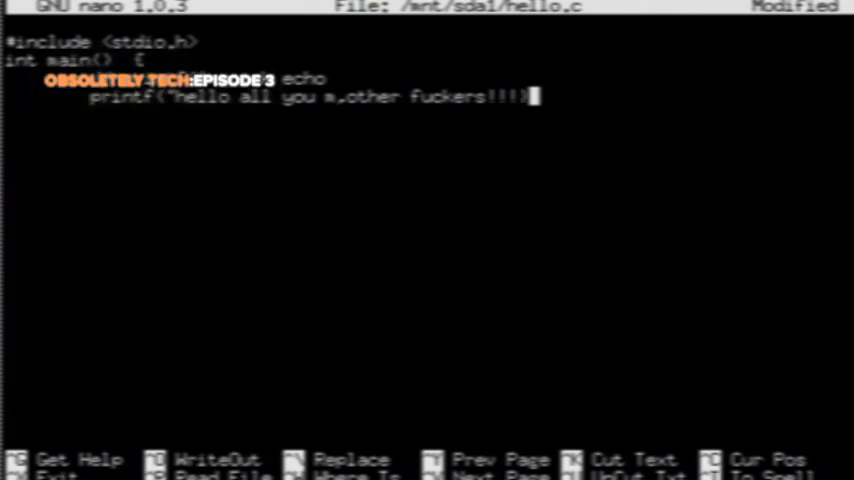
key("Enter")
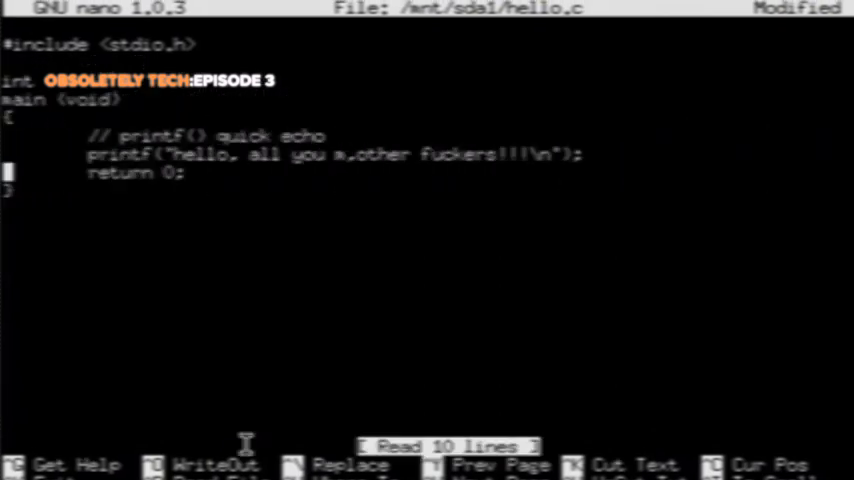
key("ctrl+o")
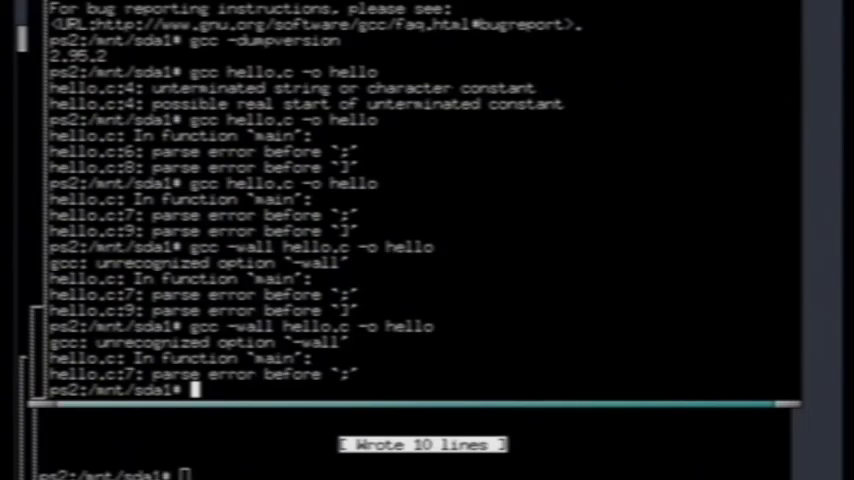
type("gcc -wall hello.c -o hello")
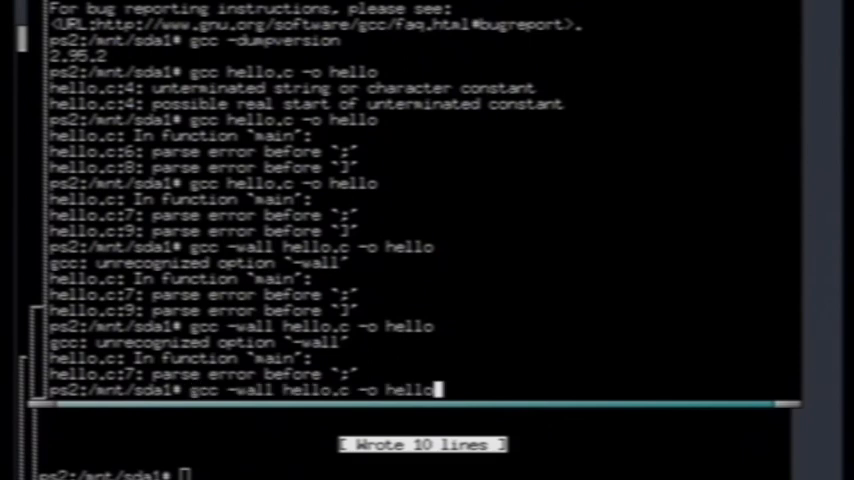